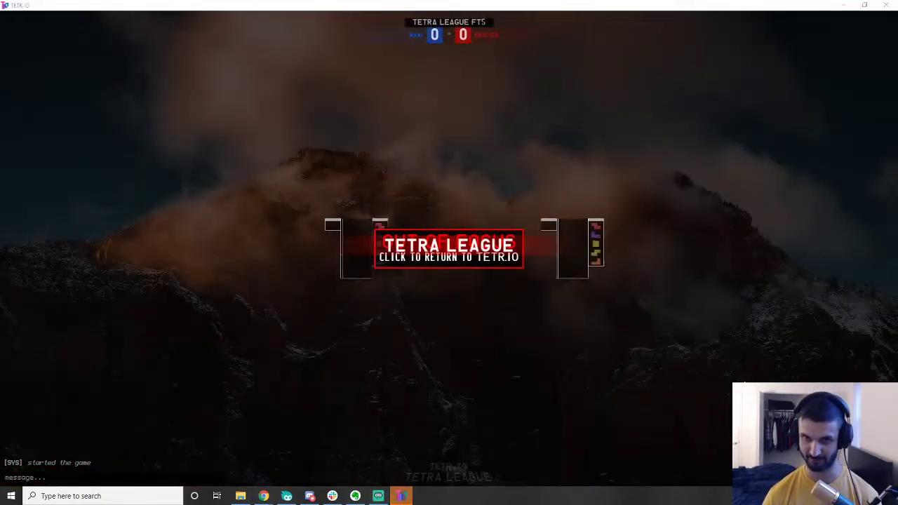
{"action": "left_click", "coordinate": [449, 250]}
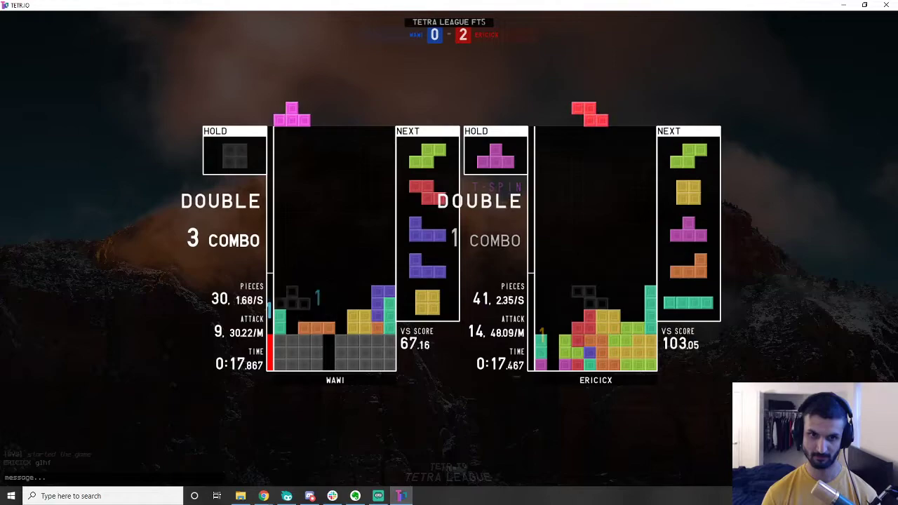
Play out the remaining games to a 2–5 loss and send 'gg' in chat
{"action": "key", "text": "space"}
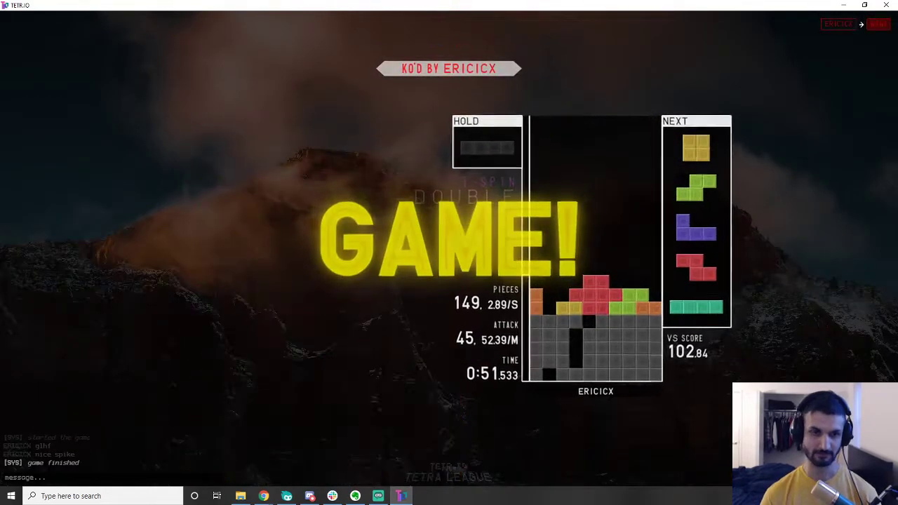
{"action": "type", "text": "gg"}
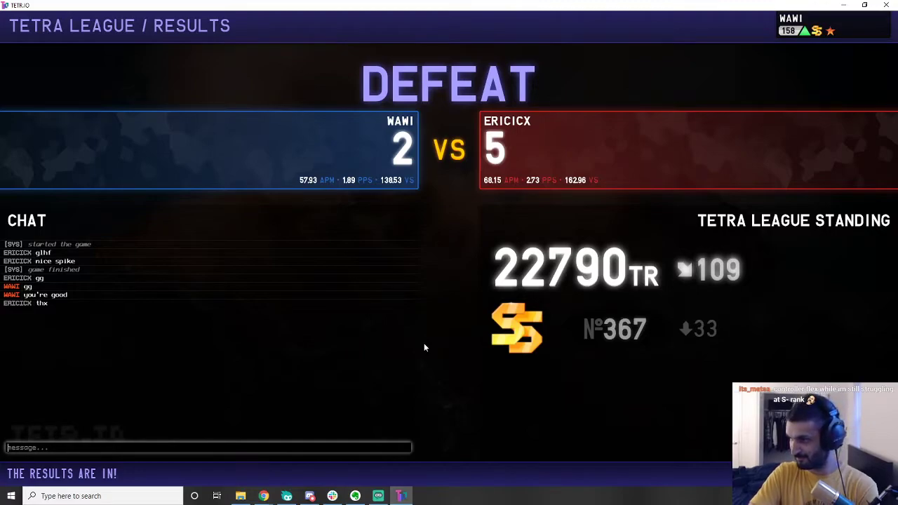
{"action": "mouse_move", "coordinate": [433, 313]}
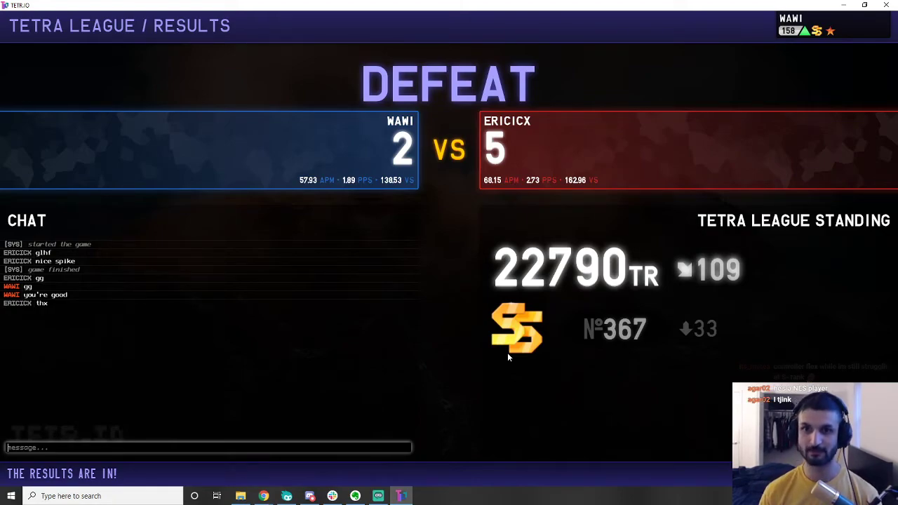
{"action": "mouse_move", "coordinate": [574, 293]}
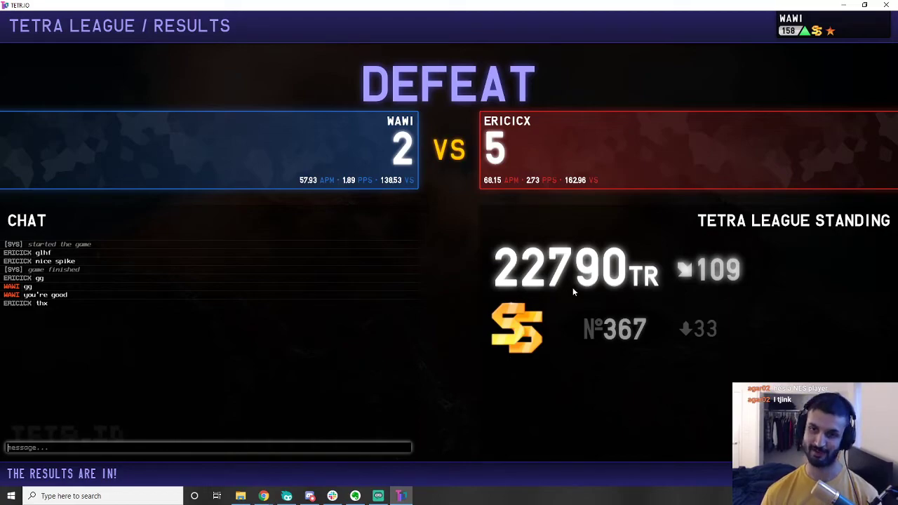